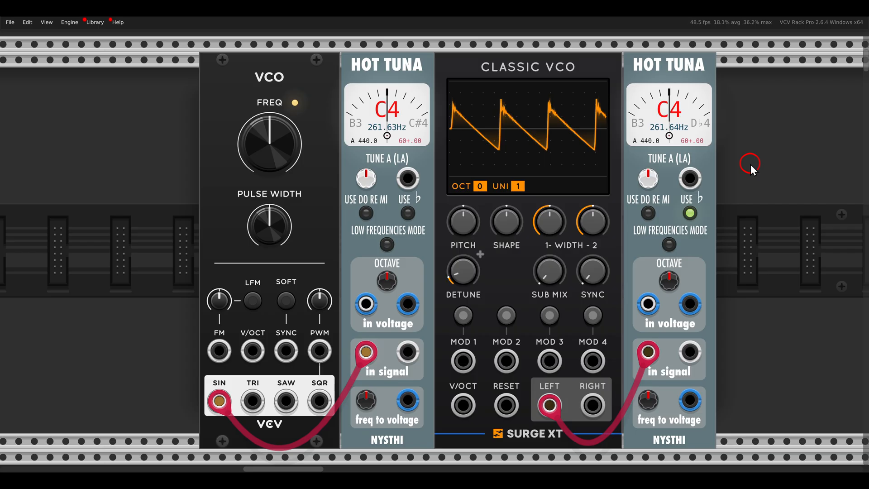
{"action": "mouse_move", "coordinate": [128, 78]}
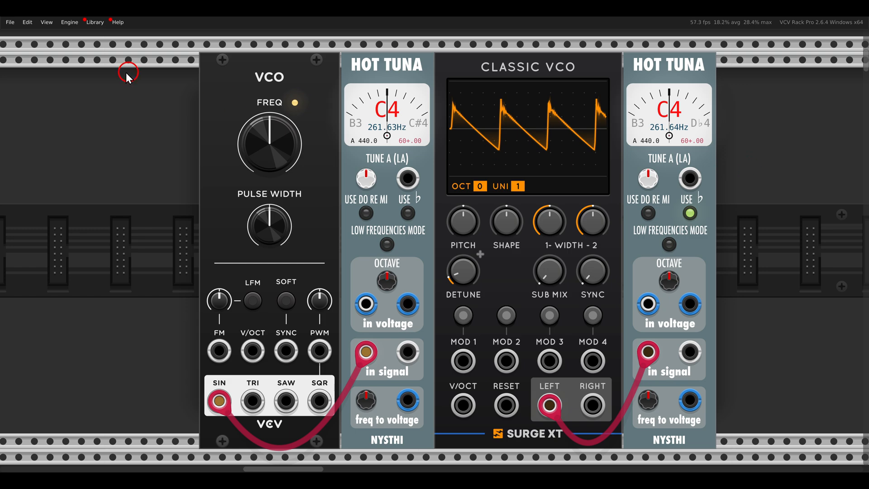
- Retune the VCO FREQ knob via its value field, first to G2 and then to F#3 (~185 Hz)
{"action": "left_click", "coordinate": [46, 22]}
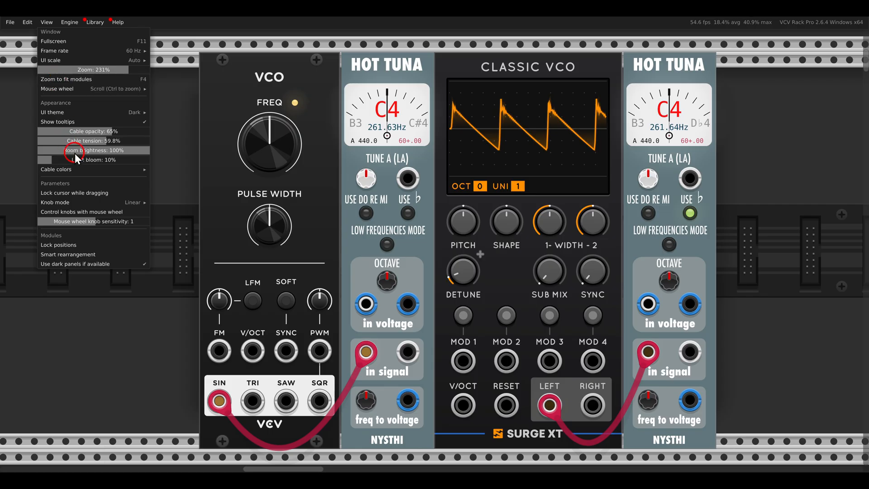
{"action": "mouse_move", "coordinate": [216, 102]}
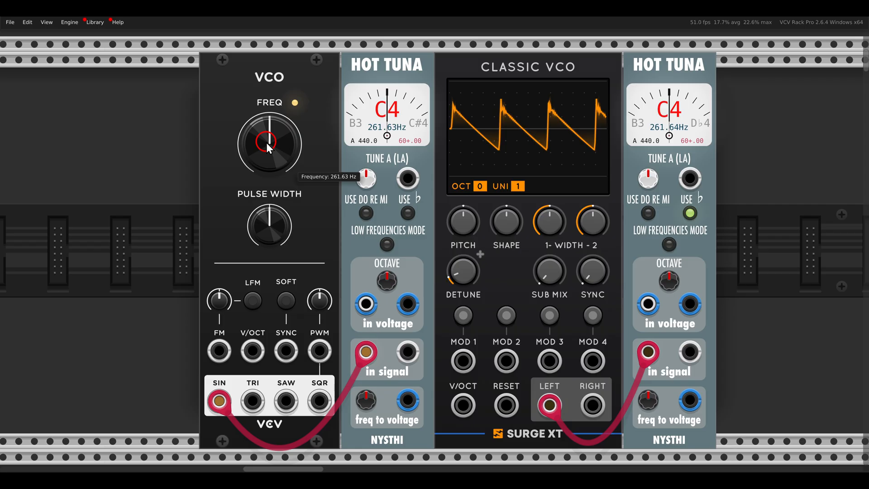
{"action": "right_click", "coordinate": [269, 143]}
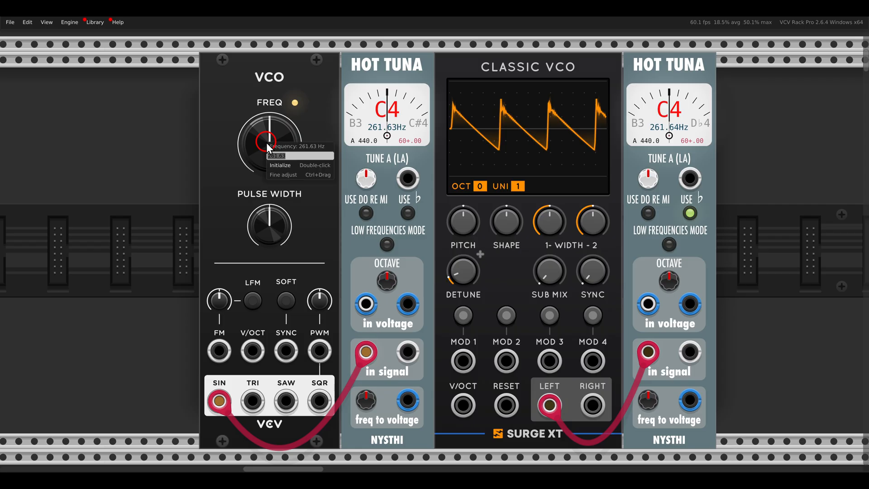
{"action": "mouse_move", "coordinate": [241, 116]}
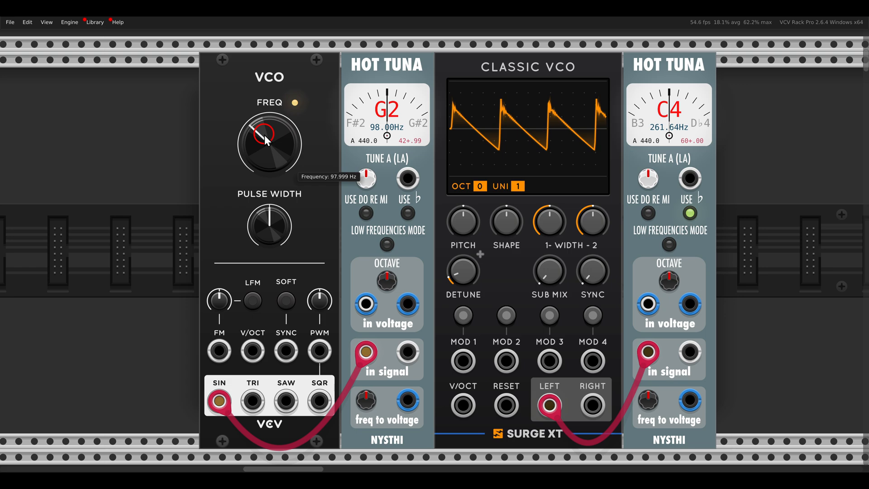
{"action": "right_click", "coordinate": [268, 144]}
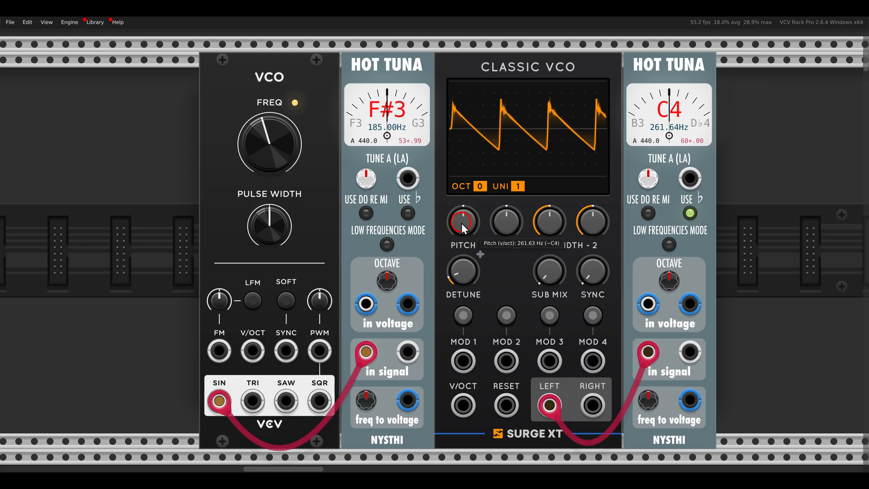
- Set the Surge XT Classic VCO pitch by entering a note name ('ab') in its value field
{"action": "right_click", "coordinate": [462, 221]}
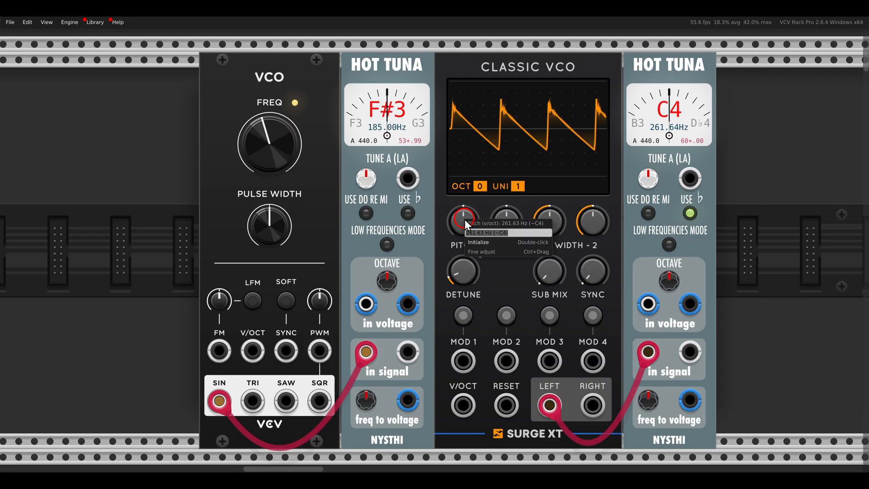
{"action": "type", "text": "ab"}
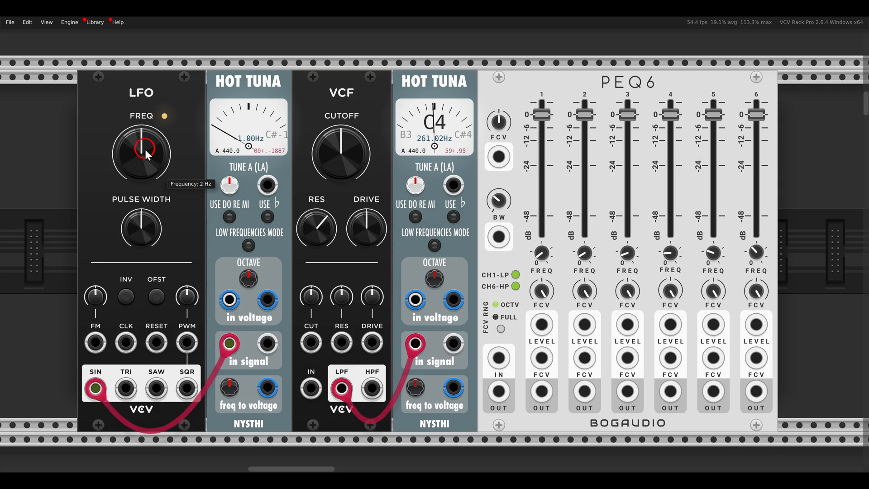
- Set the LFO FREQ to the note C4 so its tuner reads 261.63 Hz
{"action": "right_click", "coordinate": [141, 153]}
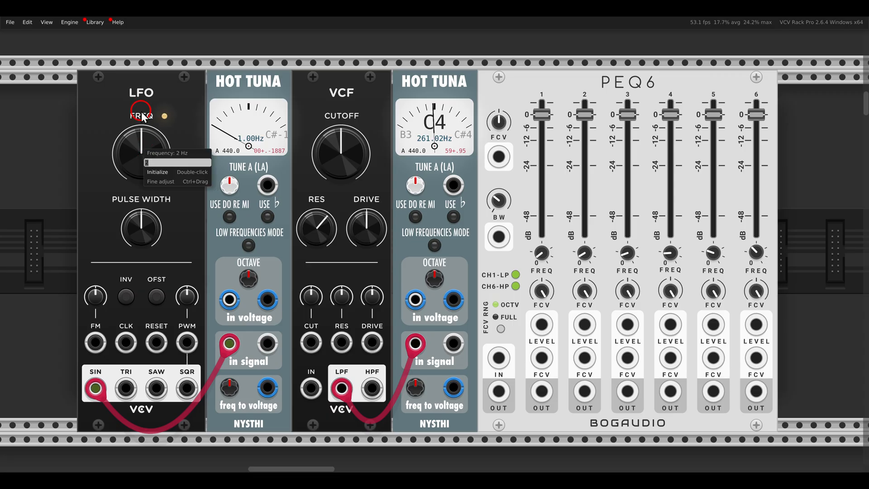
{"action": "type", "text": "c4"}
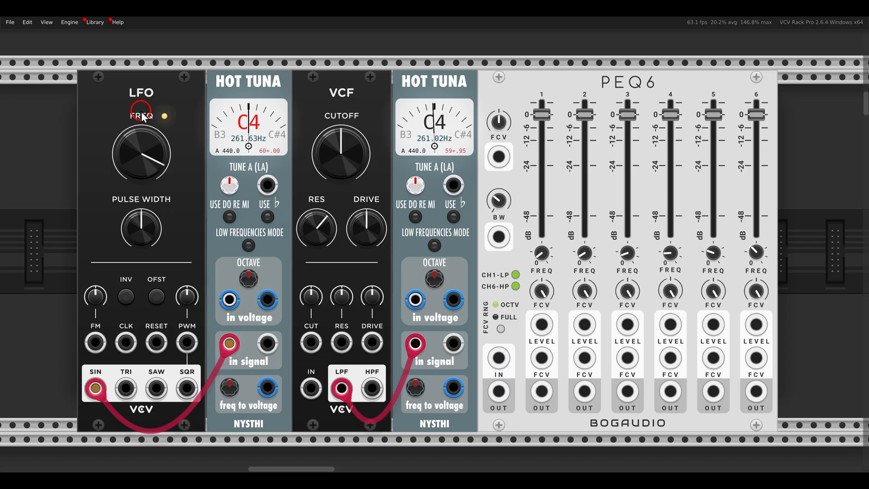
{"action": "mouse_move", "coordinate": [342, 154]}
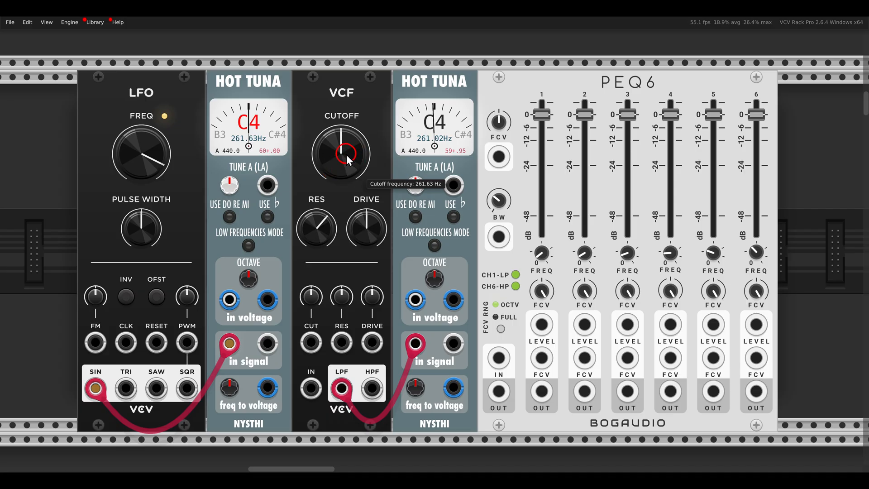
- Lower the VCF CUTOFF from 261.63 Hz to about 46 Hz (F#1)
{"action": "right_click", "coordinate": [341, 154]}
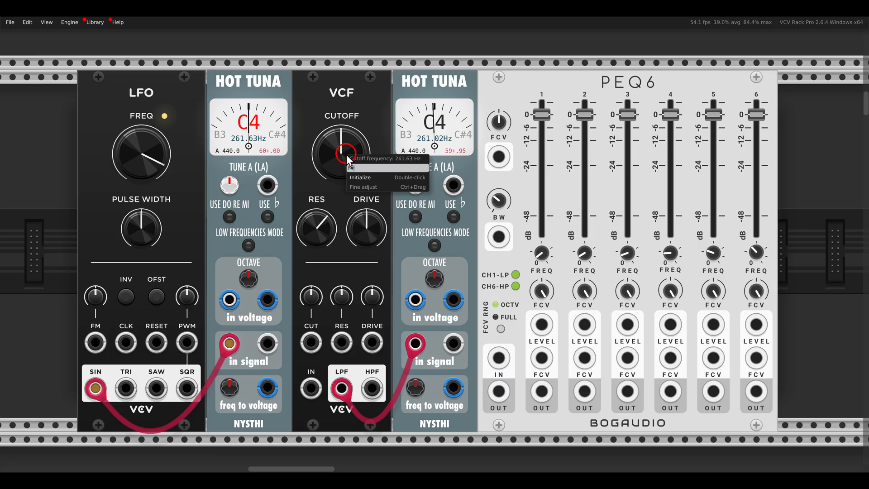
{"action": "left_click_drag", "start_coordinate": [346, 152], "coordinate": [346, 178]}
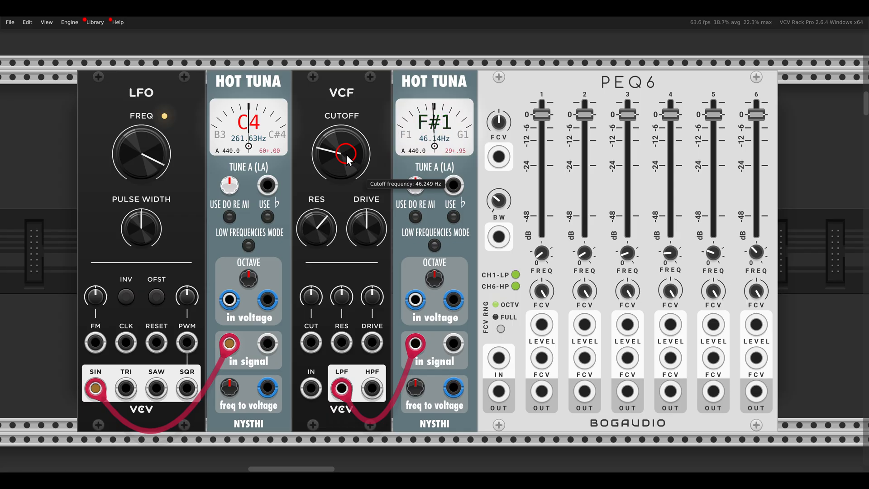
{"action": "mouse_move", "coordinate": [530, 256]}
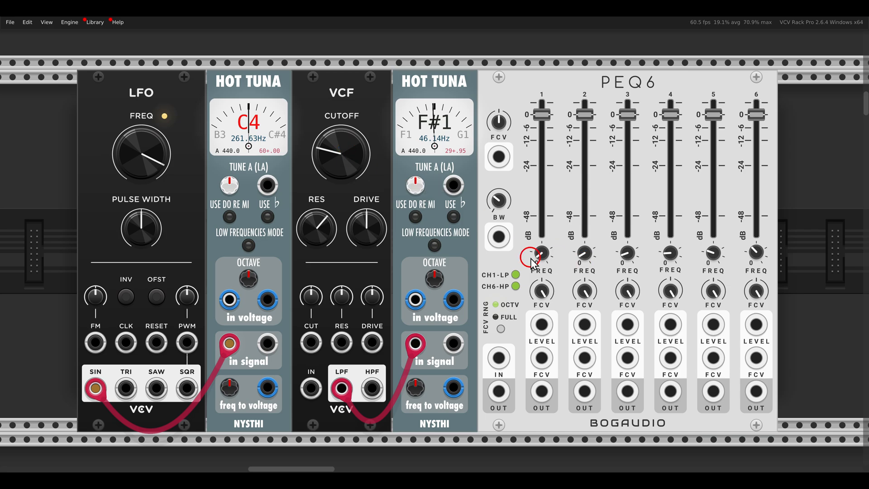
{"action": "mouse_move", "coordinate": [598, 251]}
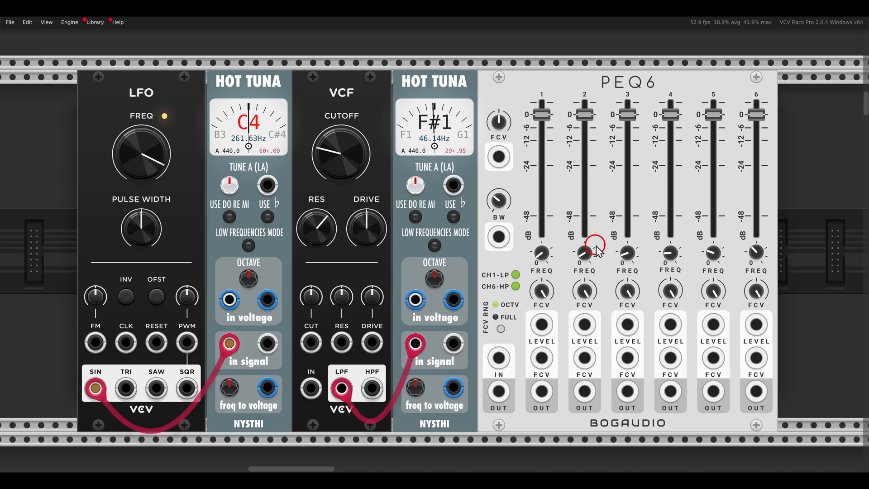
{"action": "mouse_move", "coordinate": [542, 257]}
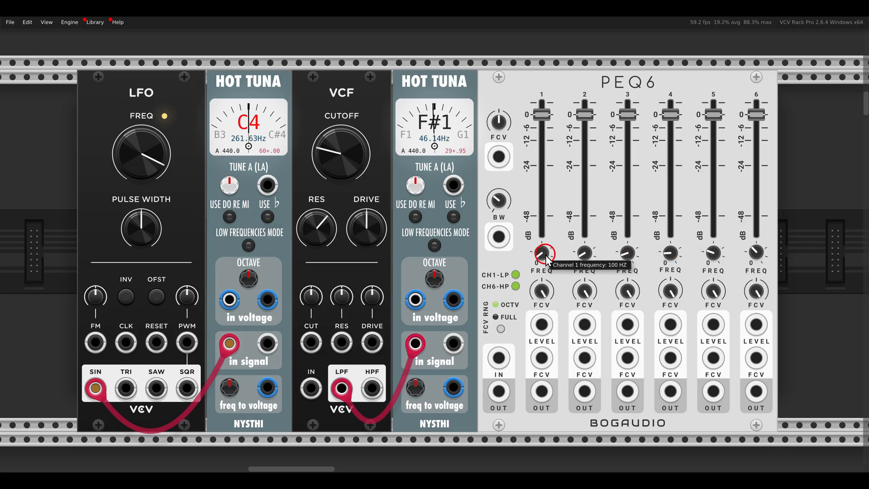
- Copy PEQ6 channel 1's 100 Hz FREQ value and paste it onto channel 2
{"action": "right_click", "coordinate": [542, 255]}
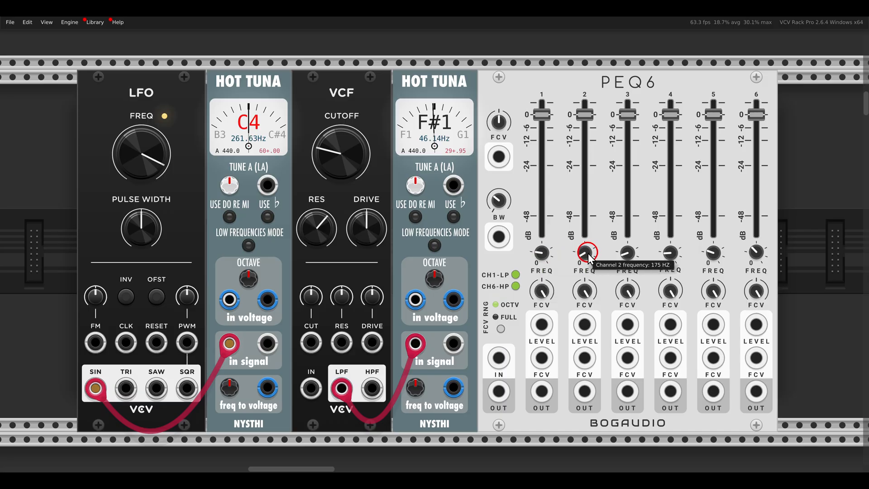
{"action": "left_click_drag", "start_coordinate": [584, 254], "coordinate": [584, 244]}
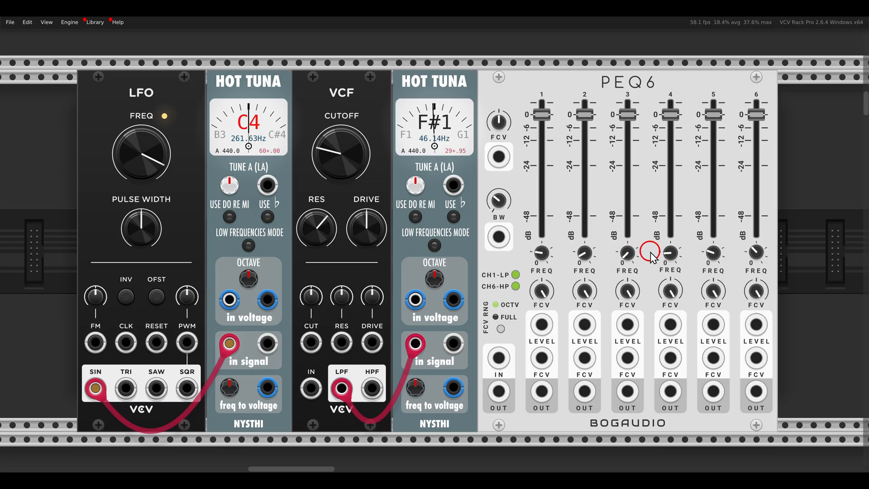
{"action": "scroll", "scroll_direction": "down", "scroll_amount": 3}
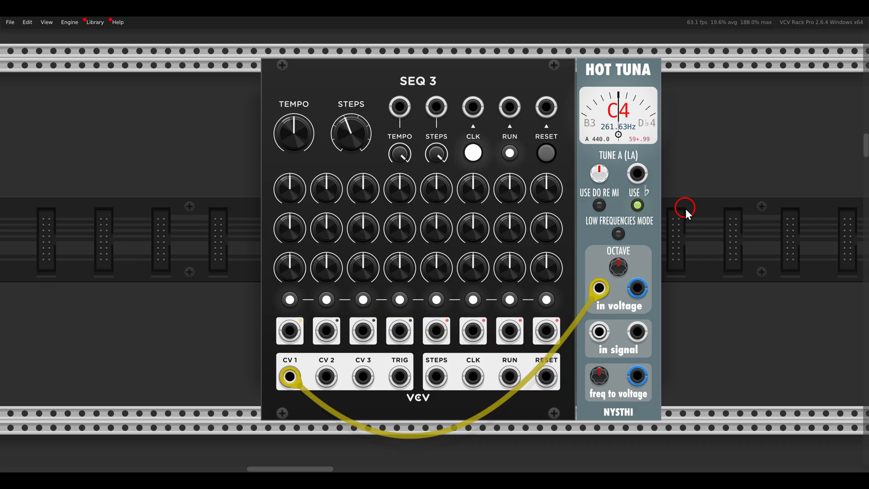
{"action": "mouse_move", "coordinate": [293, 187]}
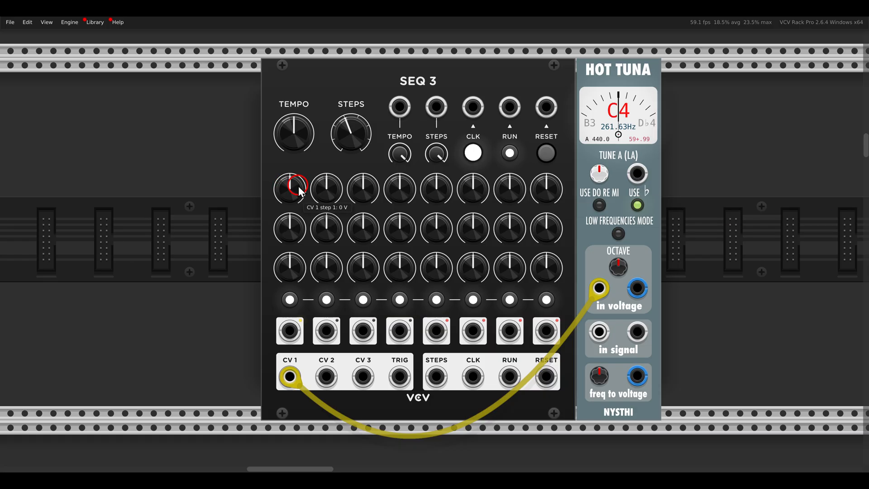
{"action": "mouse_move", "coordinate": [326, 188]}
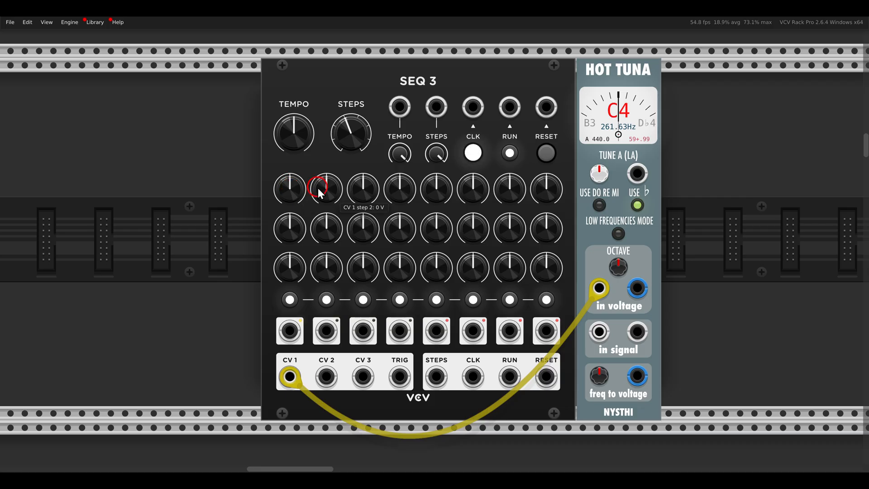
{"action": "mouse_move", "coordinate": [248, 182]}
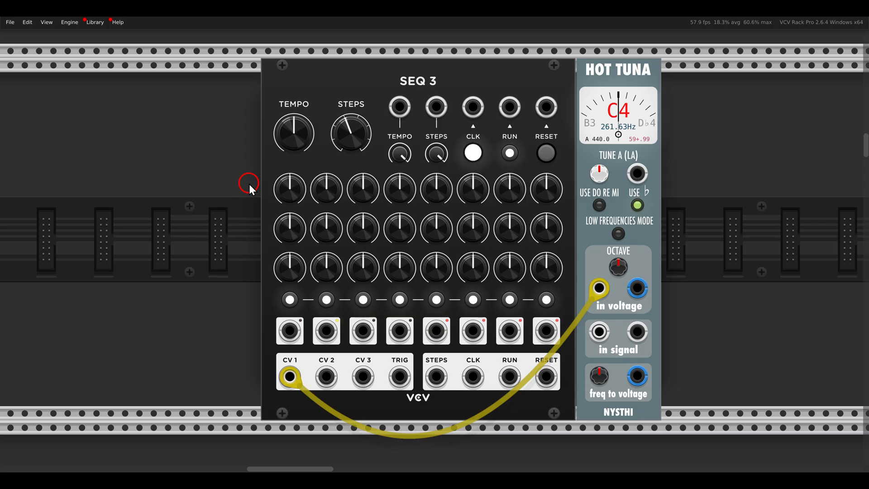
{"action": "mouse_move", "coordinate": [326, 188]}
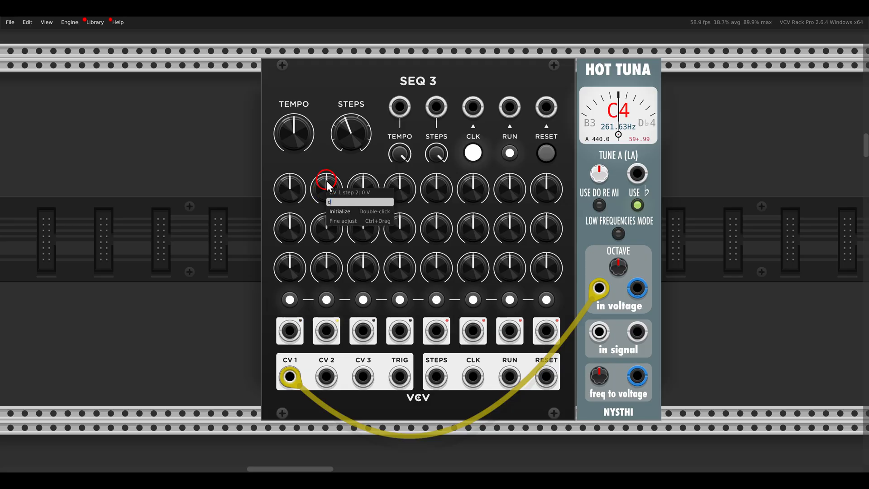
- Adjust a SEQ 3 first-row step knob to a note value so the tuner reads D4 (293.66 Hz)
{"action": "left_click_drag", "start_coordinate": [326, 188], "coordinate": [326, 178]}
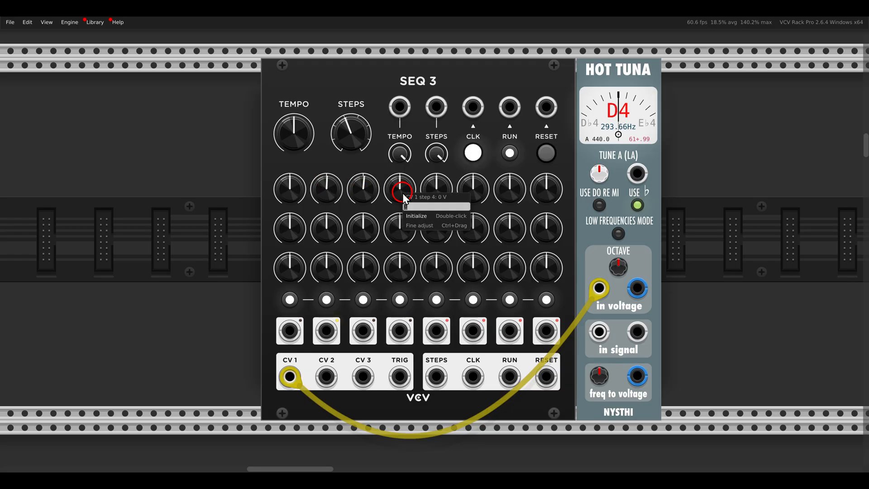
{"action": "mouse_move", "coordinate": [706, 205]}
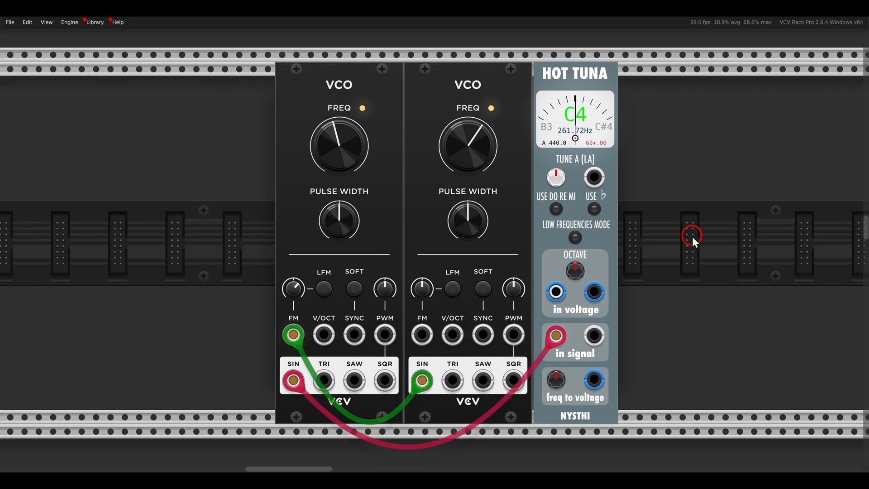
{"action": "mouse_move", "coordinate": [272, 282]}
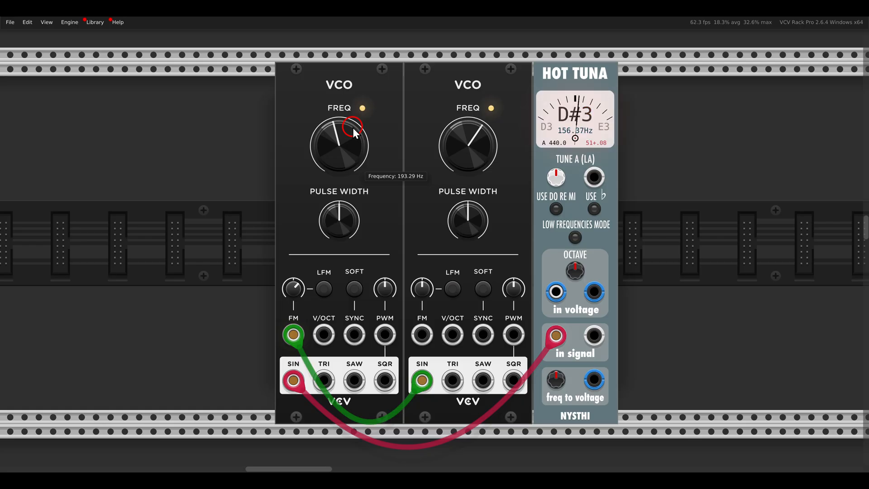
- Double the left VCO's frequency by appending *2 to 193.29 in its value field
{"action": "right_click", "coordinate": [339, 146]}
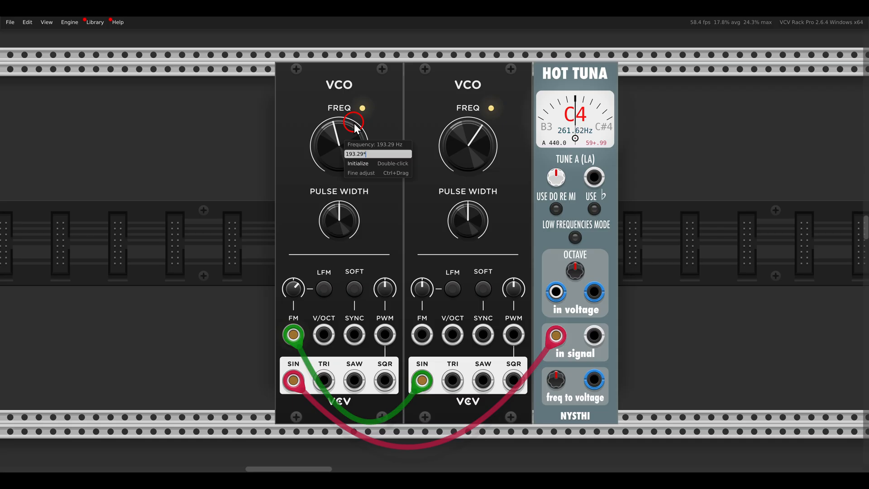
{"action": "type", "text": "*2"}
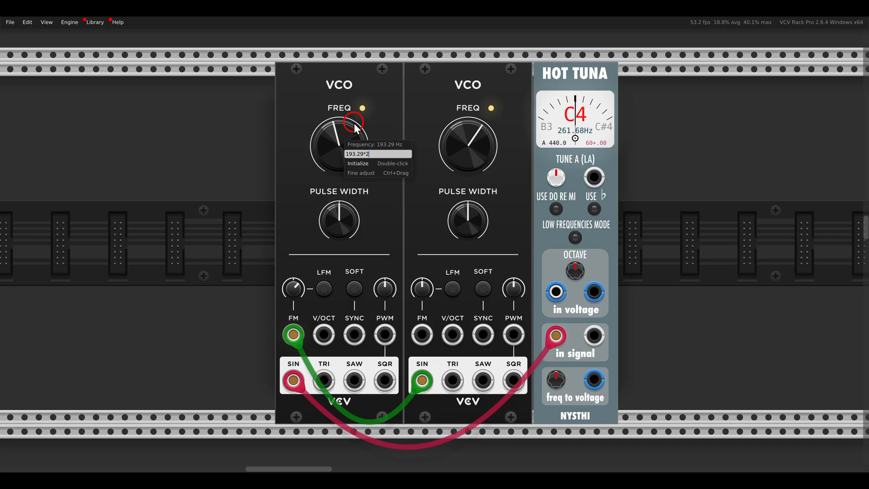
{"action": "key", "text": "Enter"}
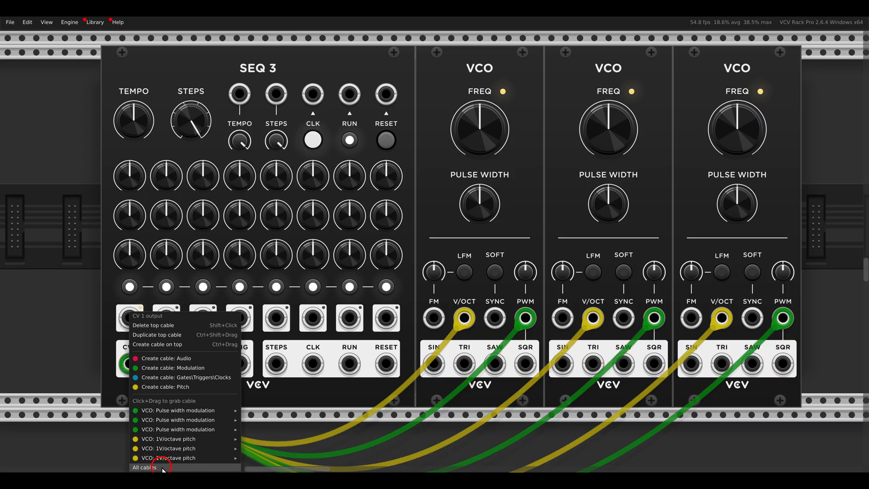
- Move all cables from SEQ 3's CV 1 output onto the CV 2 output in one go
{"action": "left_click", "coordinate": [145, 467]}
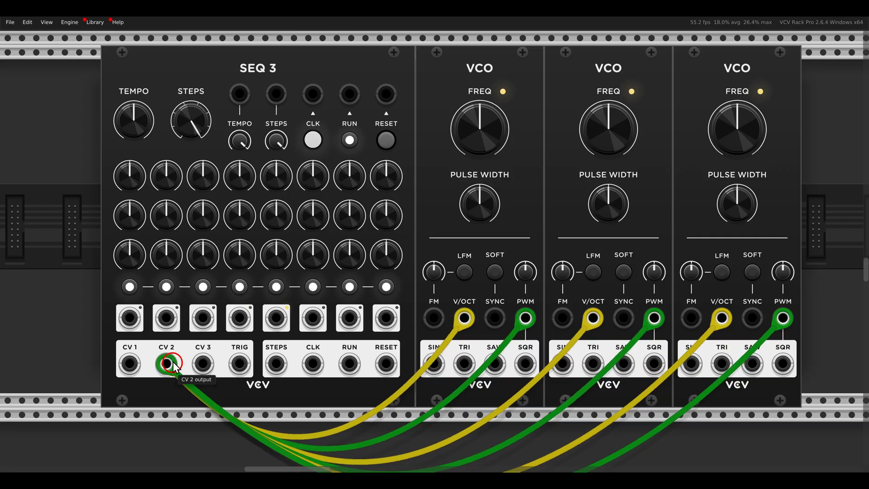
{"action": "right_click", "coordinate": [166, 365]}
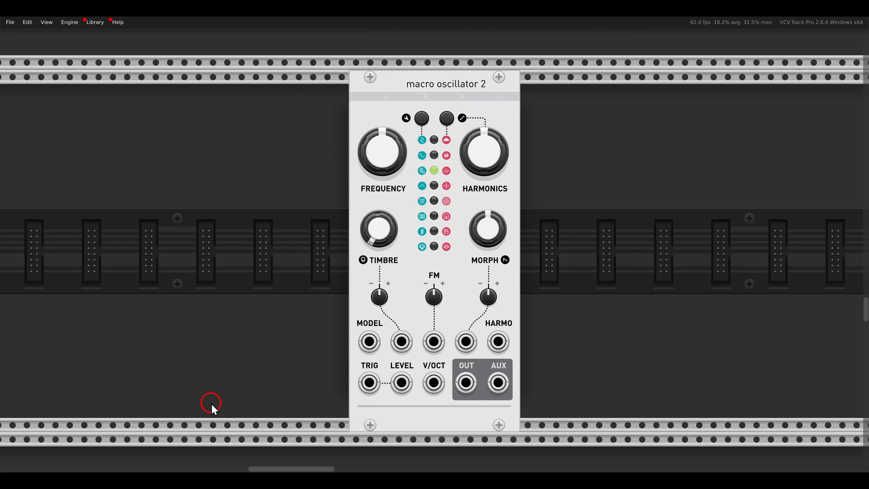
{"action": "mouse_move", "coordinate": [581, 256]}
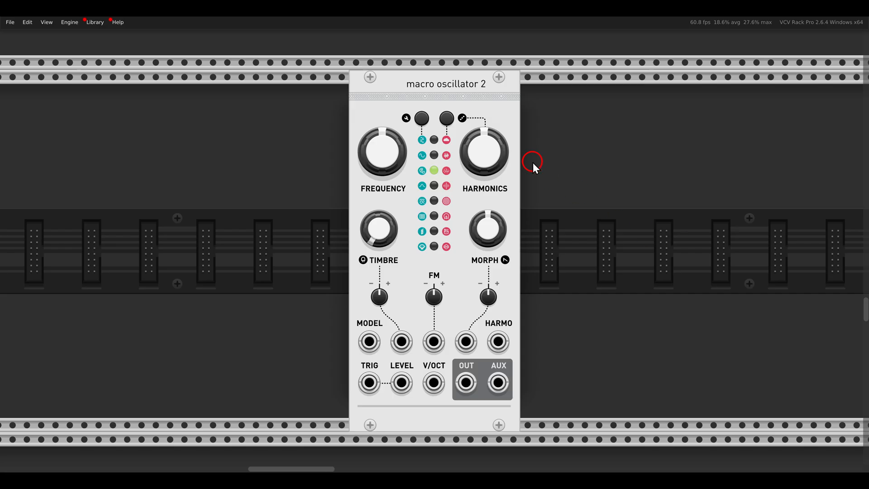
- Change the Macro Oscillator 2 synthesis model from its held-open module menu
{"action": "right_click", "coordinate": [490, 104]}
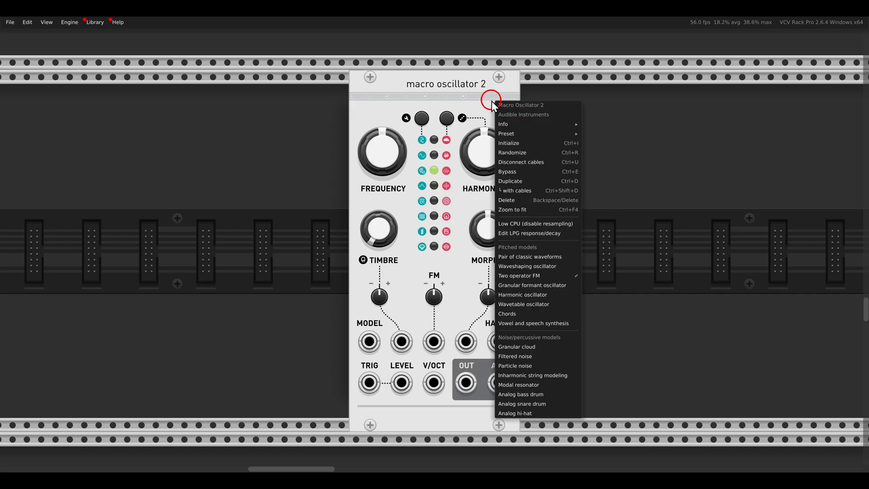
{"action": "mouse_move", "coordinate": [524, 266]}
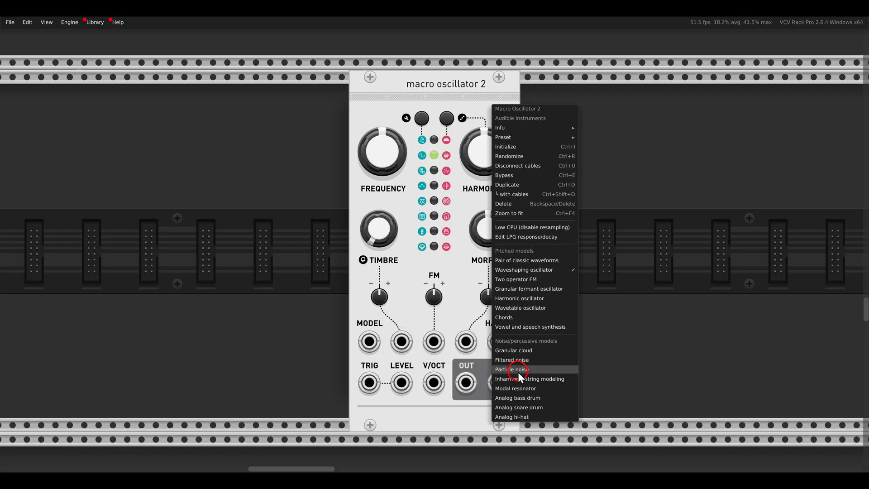
{"action": "left_click", "coordinate": [512, 369]}
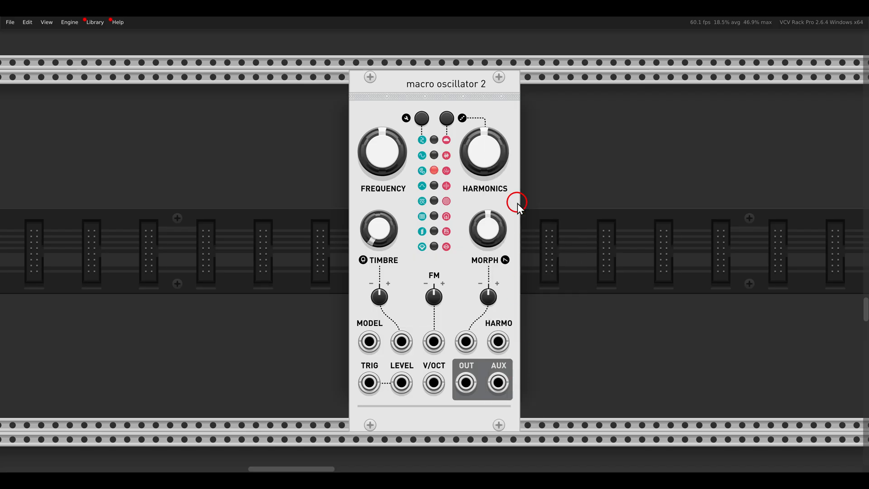
{"action": "mouse_move", "coordinate": [524, 320]}
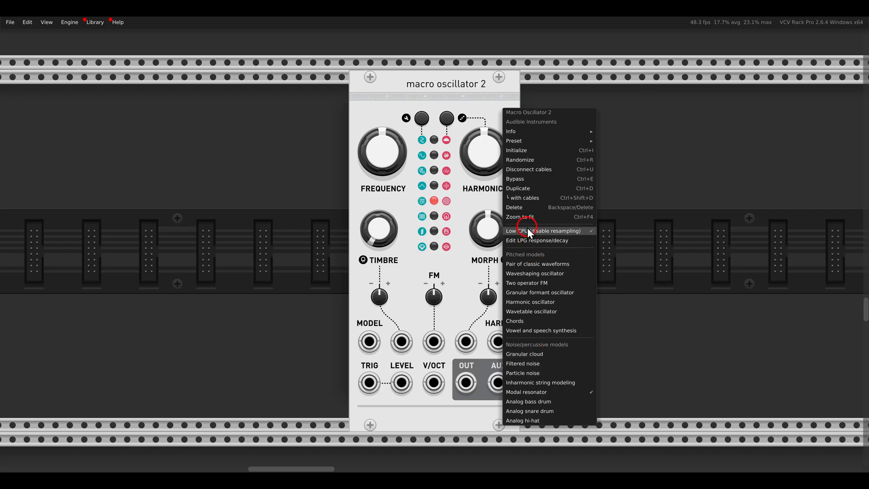
{"action": "mouse_move", "coordinate": [539, 292]}
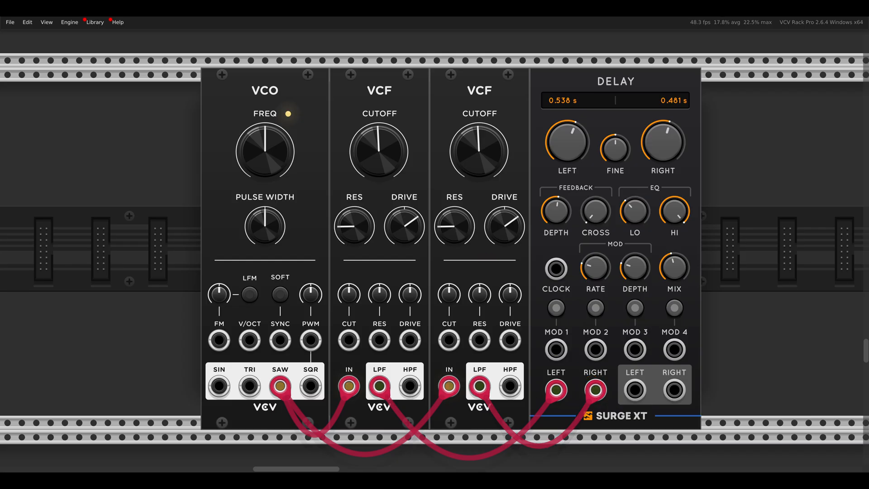
- Turn up the first VCF's cutoff before copying its settings to the second filter
{"action": "left_click_drag", "start_coordinate": [354, 225], "coordinate": [354, 232]}
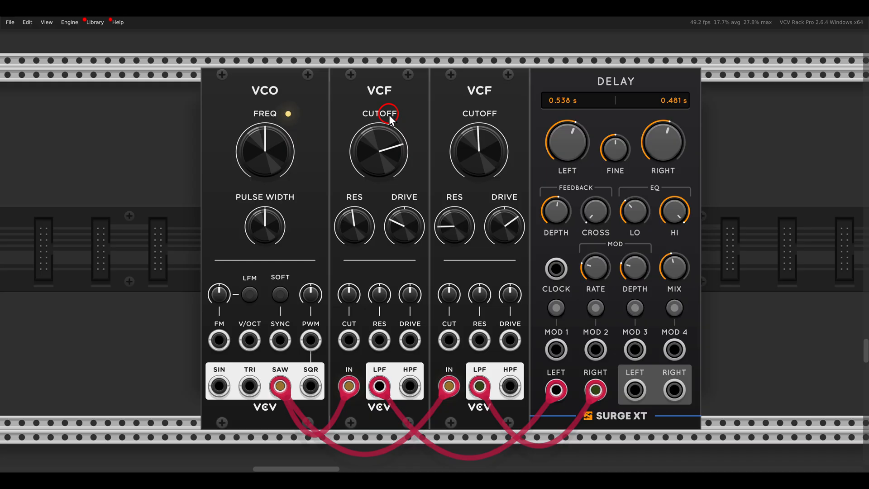
{"action": "mouse_move", "coordinate": [479, 117]}
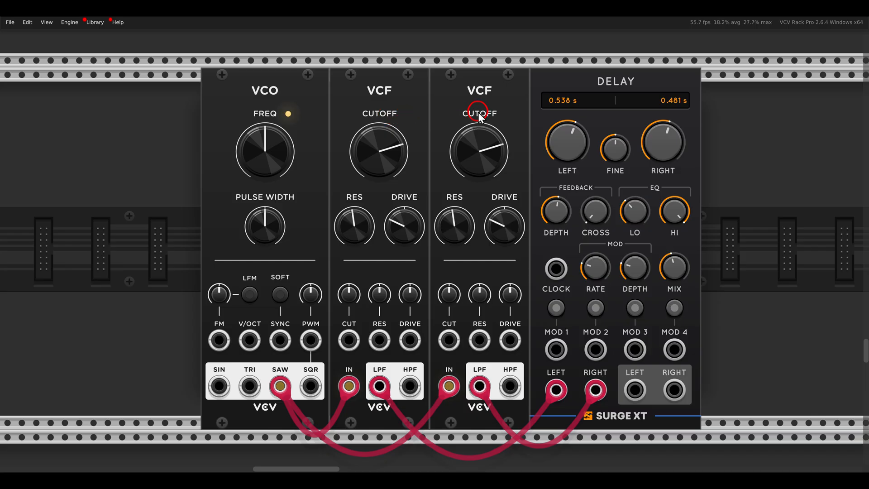
{"action": "mouse_move", "coordinate": [508, 111]}
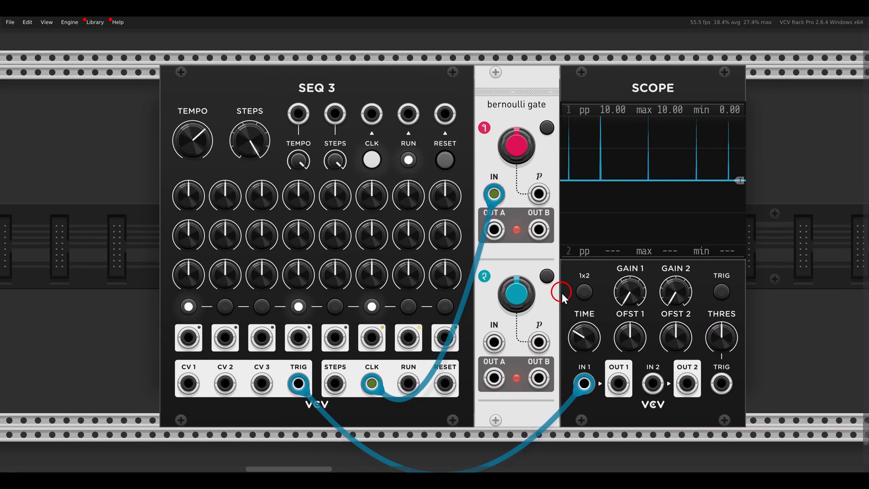
{"action": "mouse_move", "coordinate": [371, 114]}
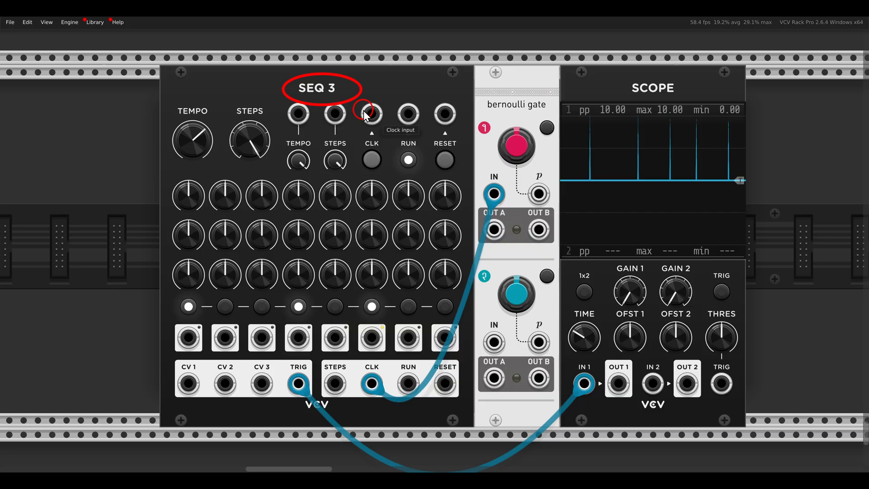